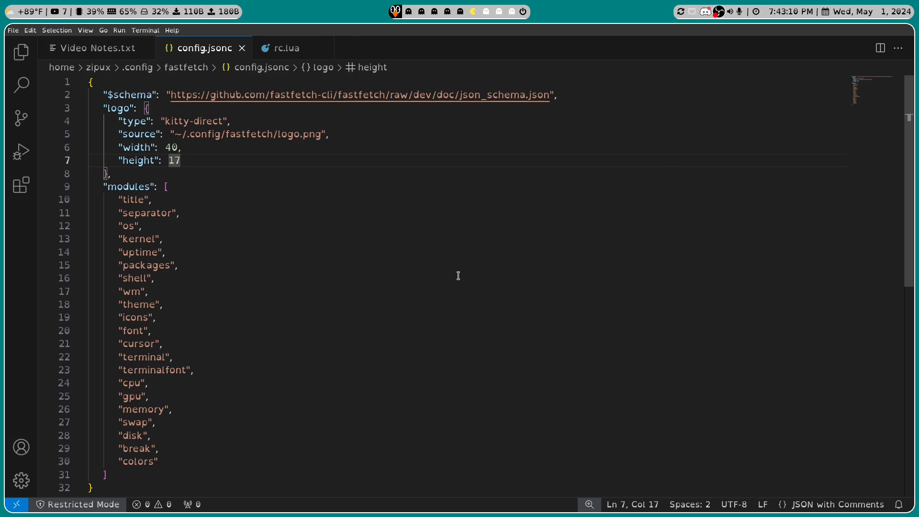
{"action": "left_click", "coordinate": [180, 160]}
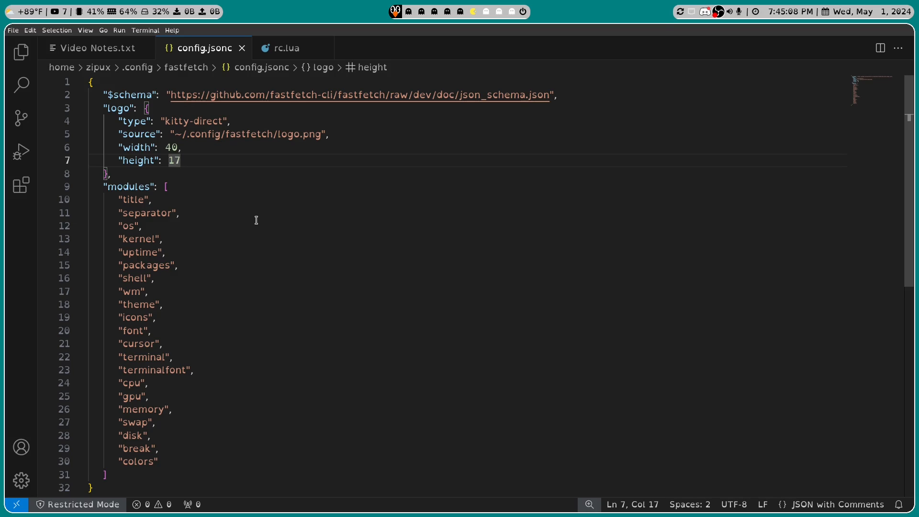
{"action": "left_click", "coordinate": [180, 159]}
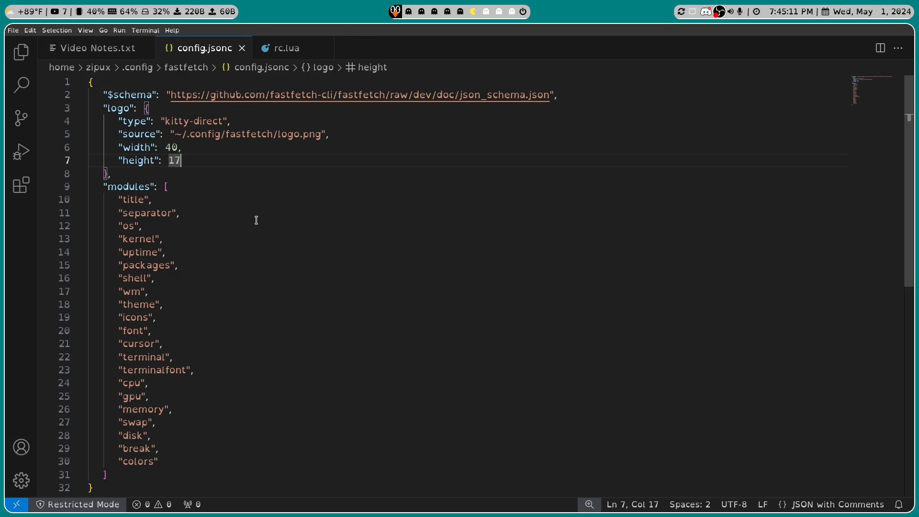